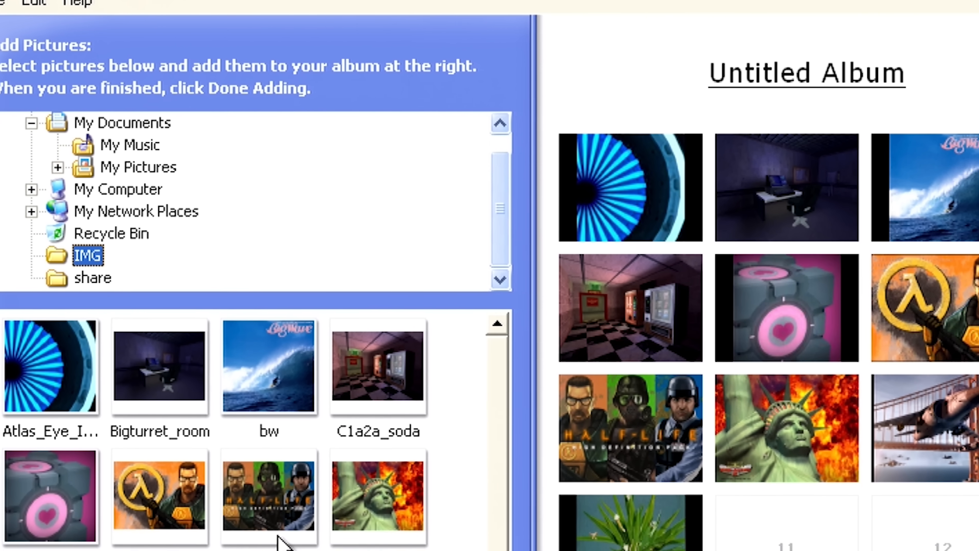
scroll(down, 3)
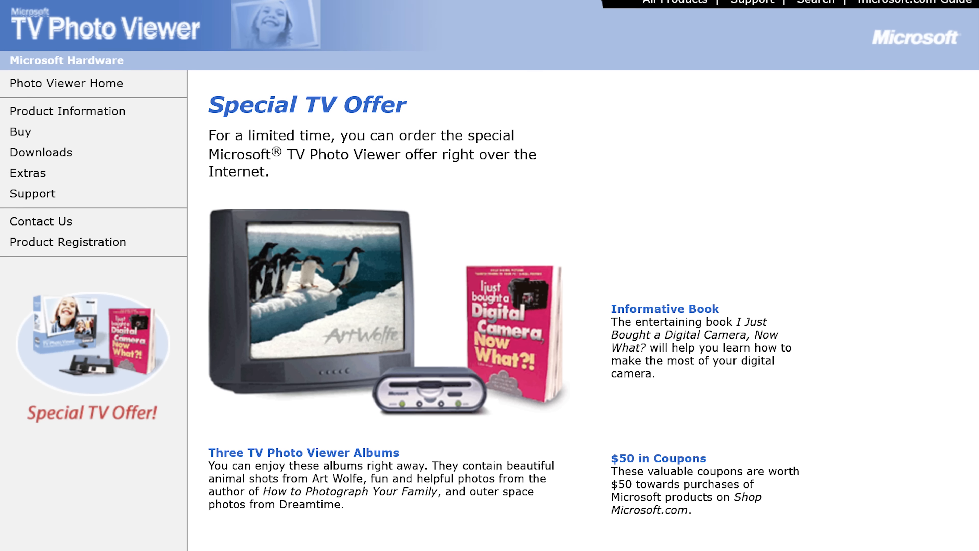
scroll(down, 3)
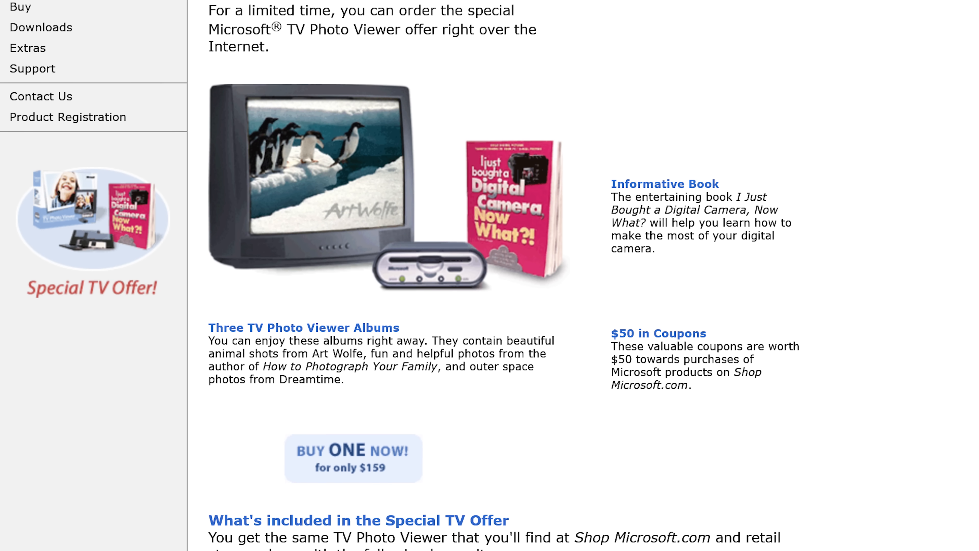
scroll(down, 3)
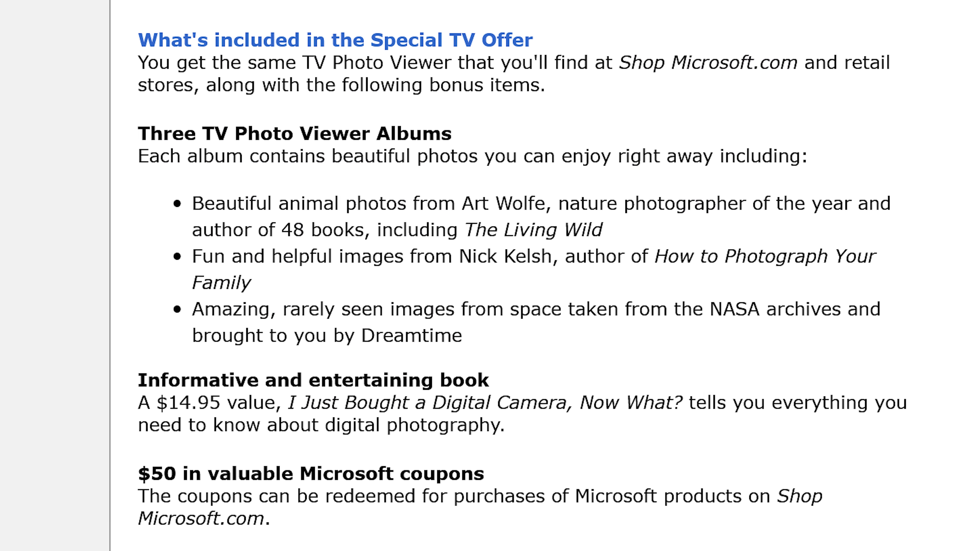
scroll(up, 3)
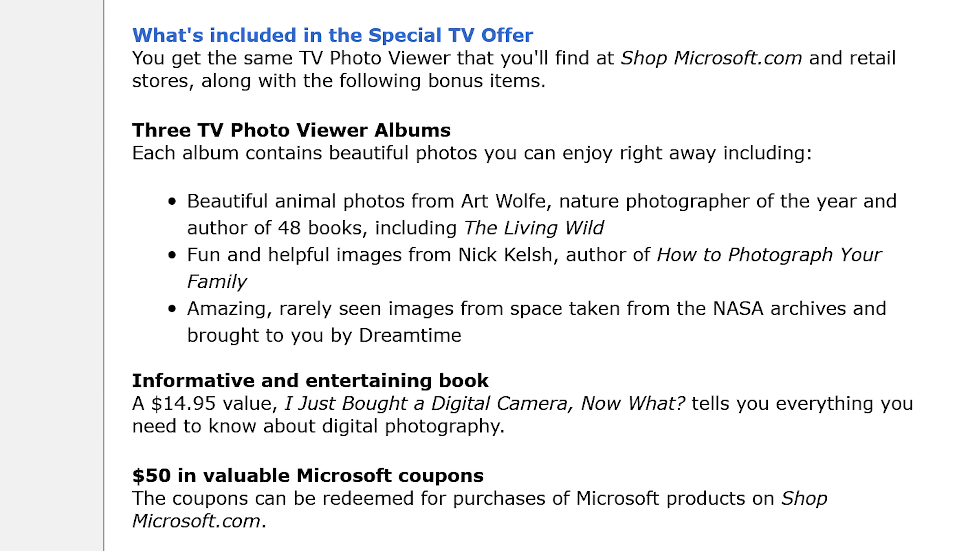